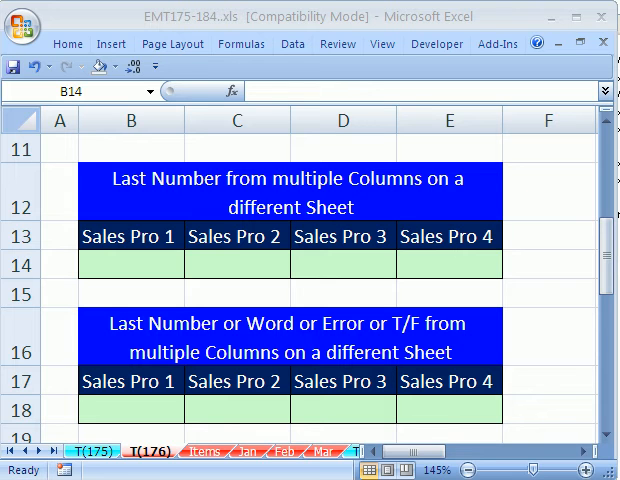
Review the T(176) summary sheet and the source numbers on the Items sheet.
left_click(96, 452)
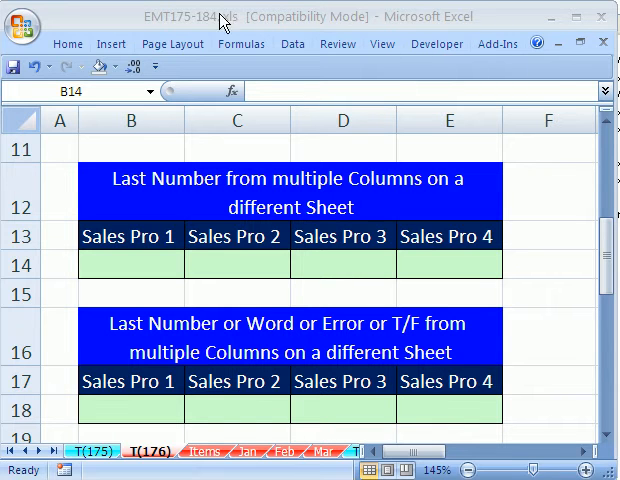
left_click(130, 264)
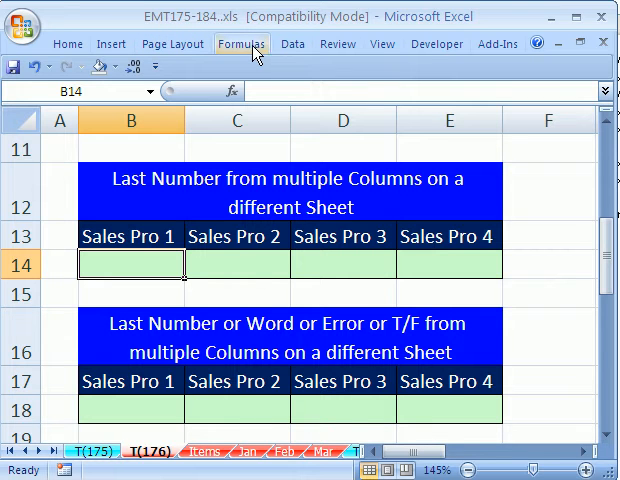
mouse_move(118, 220)
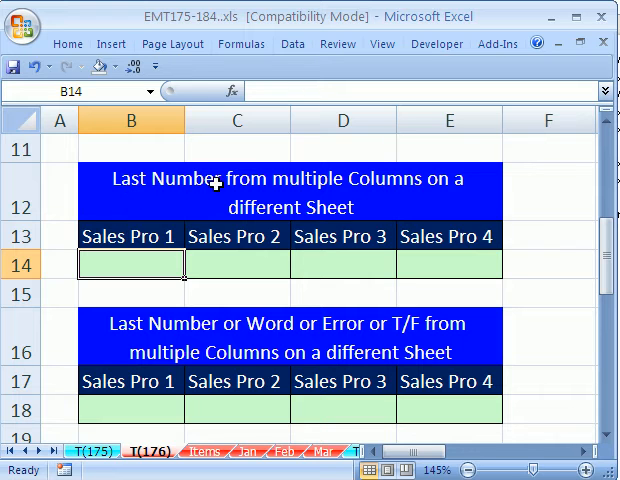
mouse_move(220, 436)
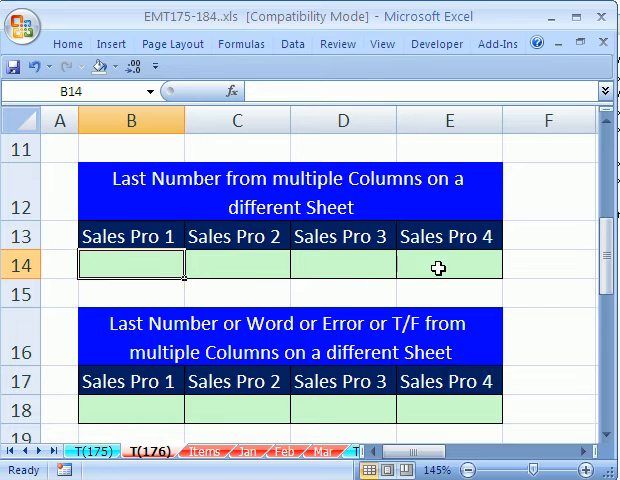
mouse_move(196, 458)
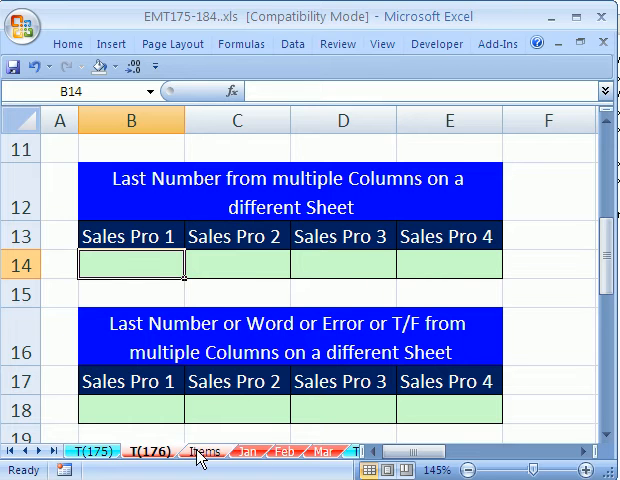
left_click(202, 452)
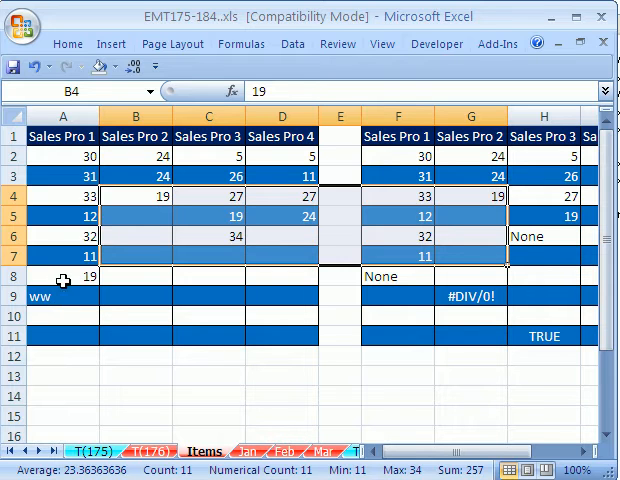
mouse_move(300, 226)
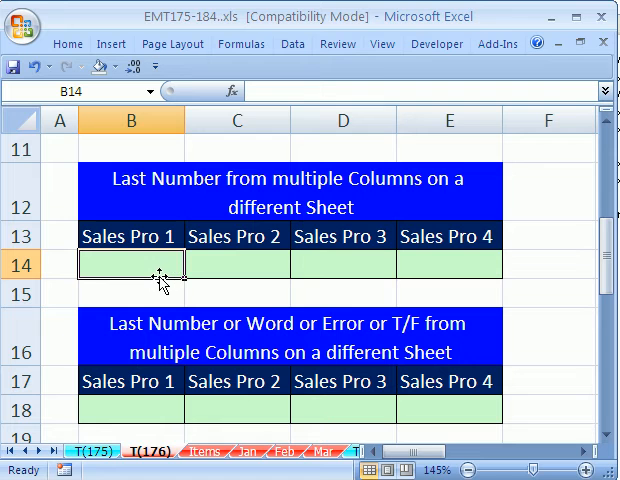
Begin =LOOKUP(9.99999999999999E+307, in B14 and head to the Items sheet for the range.
type("=loo")
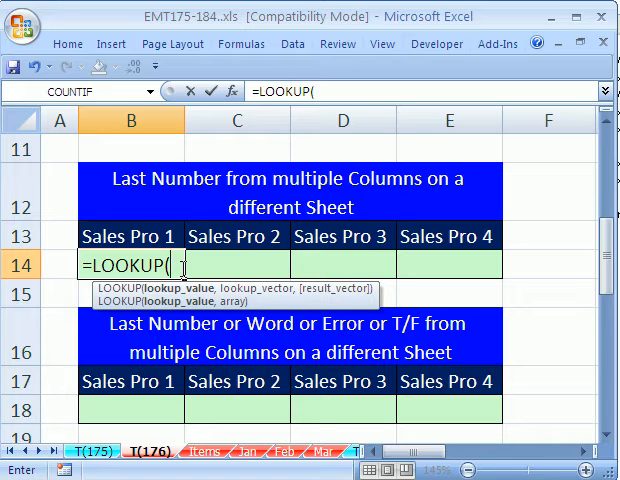
mouse_move(208, 432)
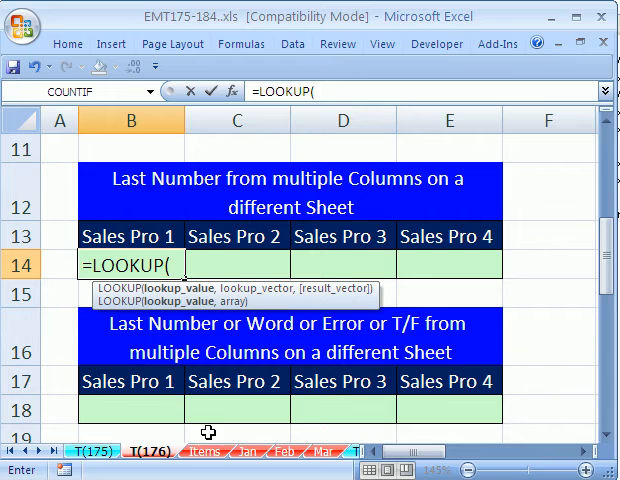
mouse_move(188, 324)
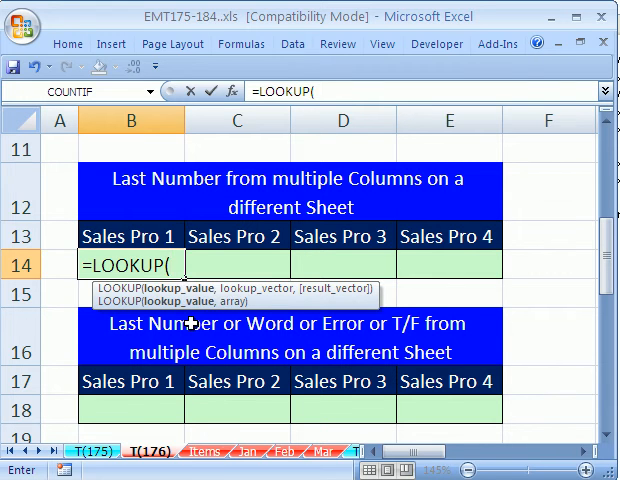
key("f3")
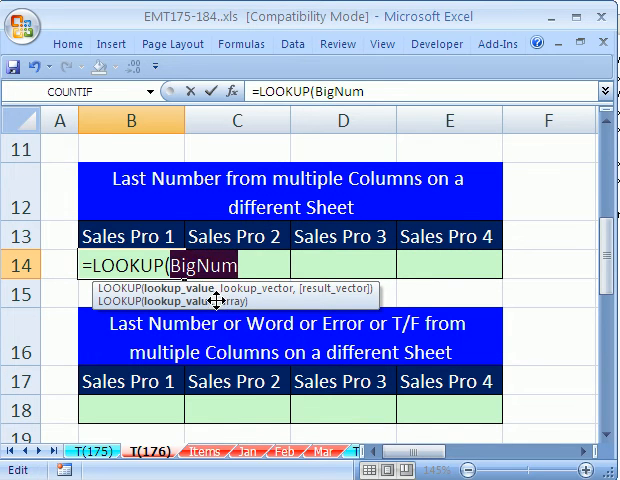
type("9.99999999999999E+307")
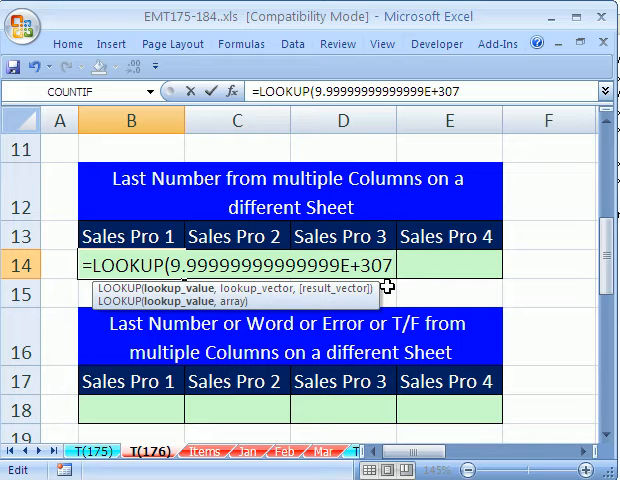
type(",")
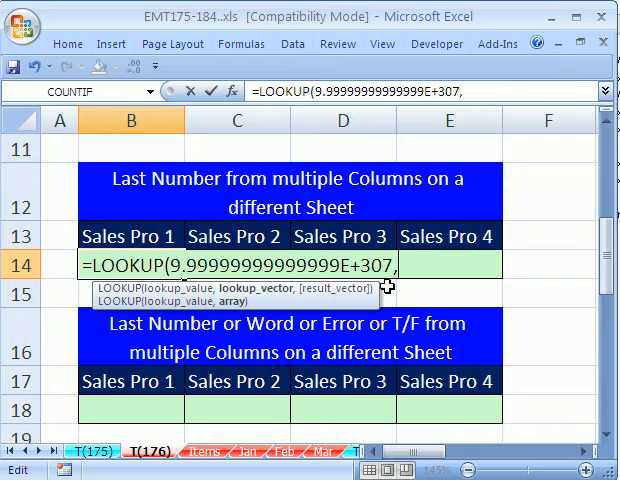
left_click(204, 438)
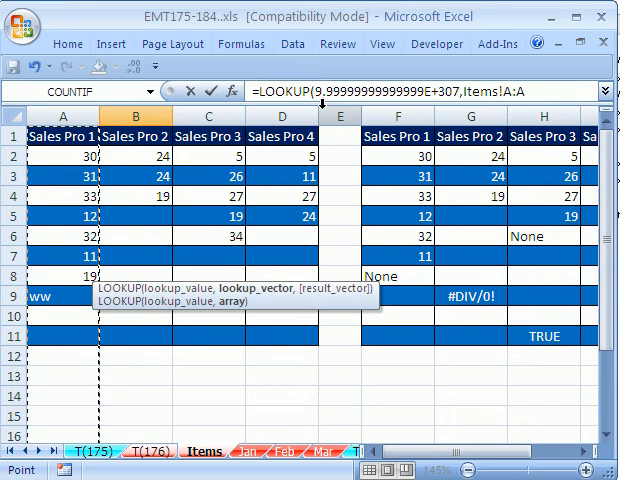
Enter =LOOKUP(9.99999999999999E+307,Items!A:A) into B14:E14 giving 19, 19, 34, 24, and verify on Items.
left_click(146, 452)
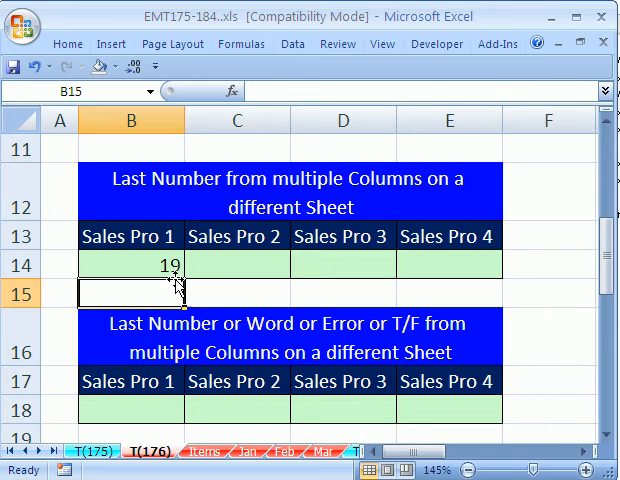
type("=LOOKUP(9.99999999999999E+307,Items!A:A)")
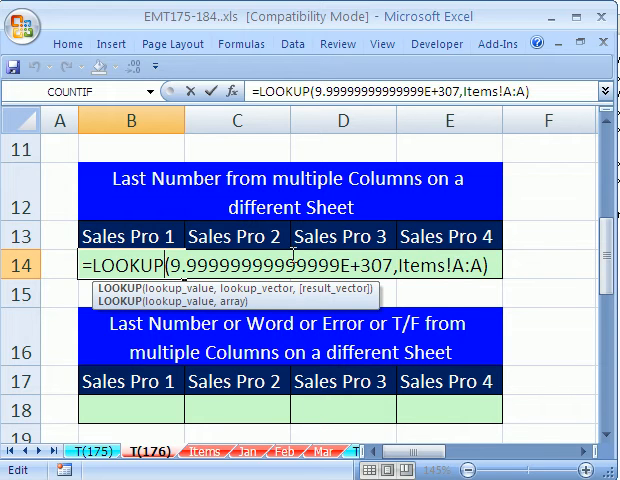
key("Enter")
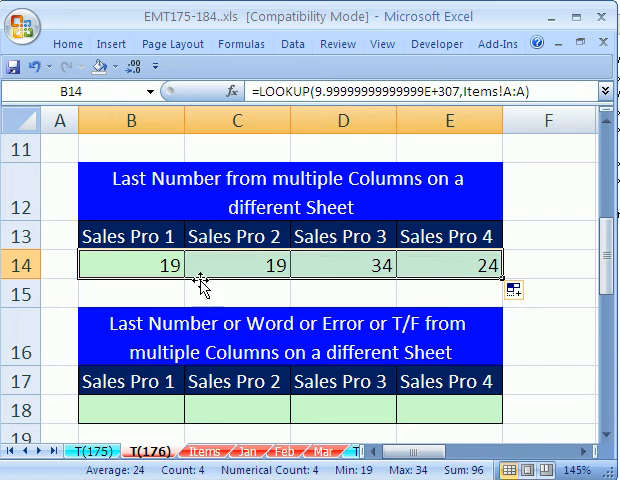
left_click(188, 452)
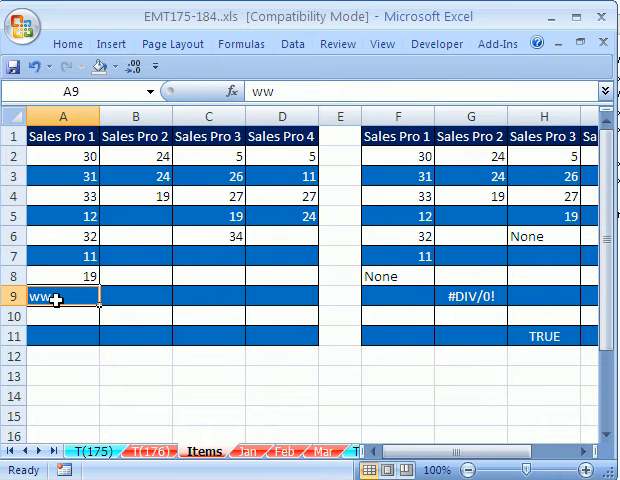
mouse_move(530, 460)
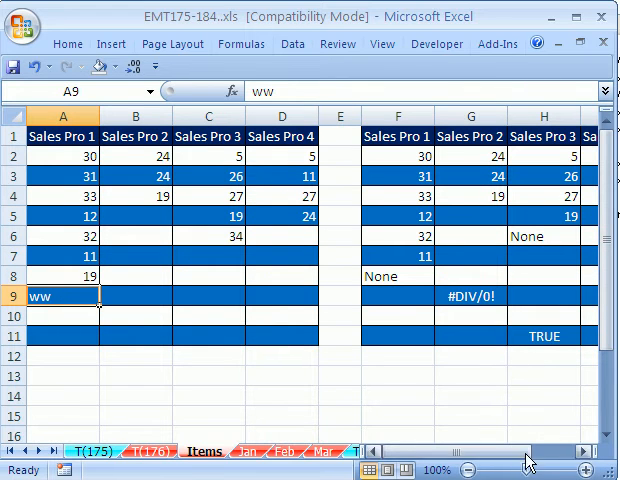
scroll("right", 3)
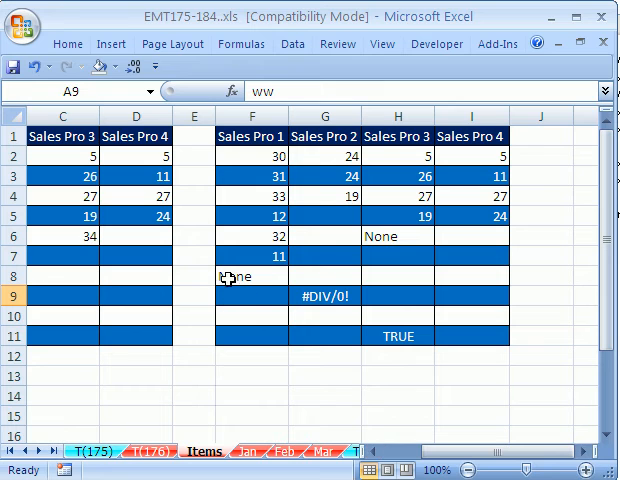
mouse_move(506, 216)
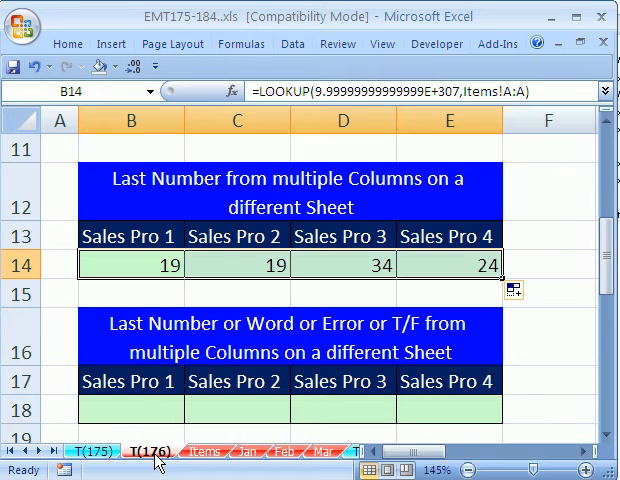
Begin =OFFSET(Items!F1, in B18 using Items cell F1 as the starting reference.
left_click(128, 408)
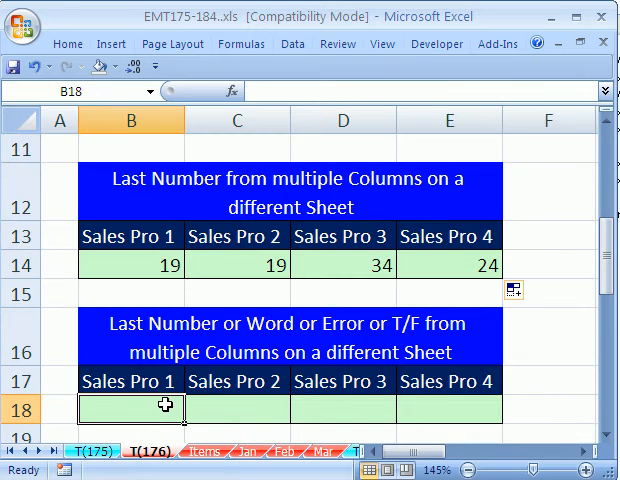
type("=o")
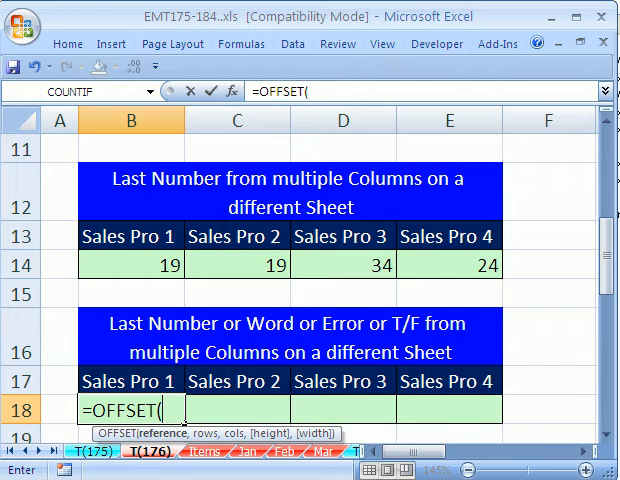
mouse_move(330, 436)
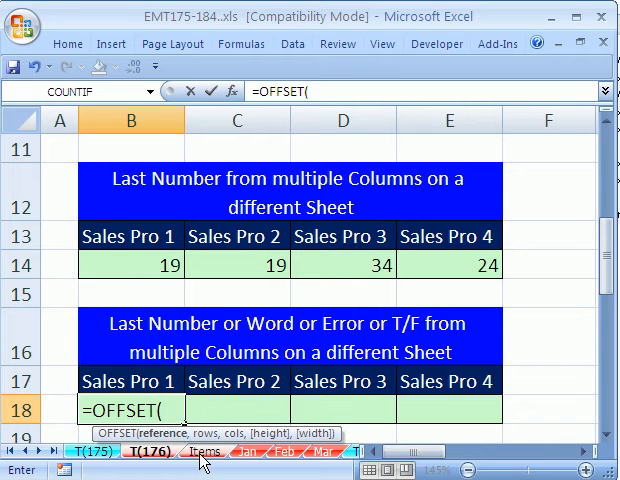
left_click(204, 452)
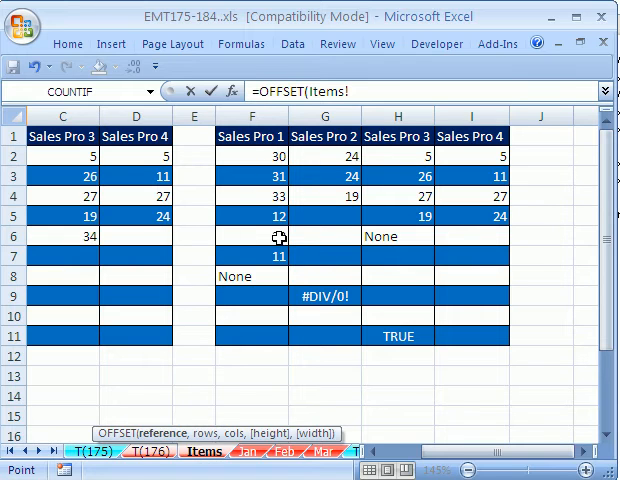
left_click(252, 136)
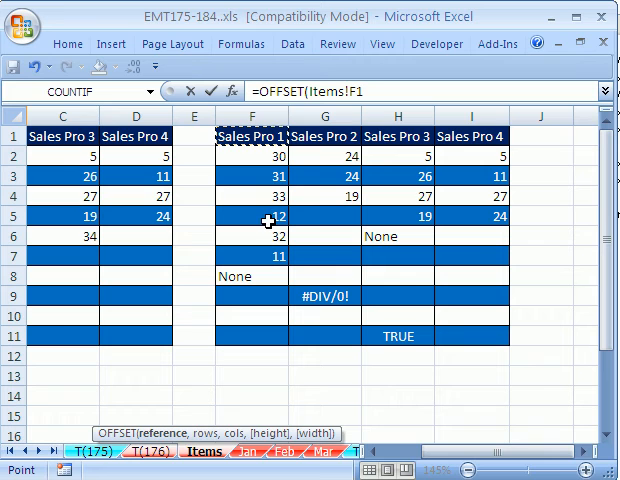
type(",")
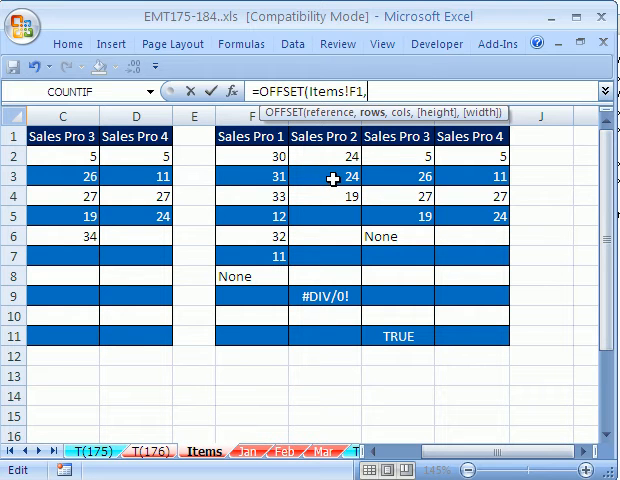
Complete the row offset MAX(ROW(Items!F:F)*(Items!F:F<>""))-1 and column offset 0.
type("MAX(")
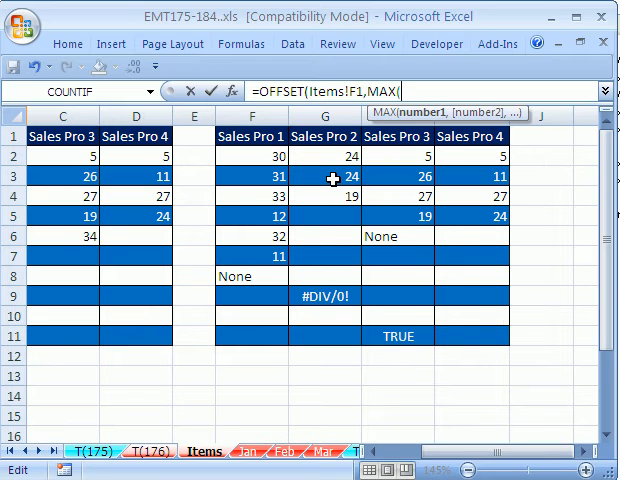
type("ROW(Items!F:F")
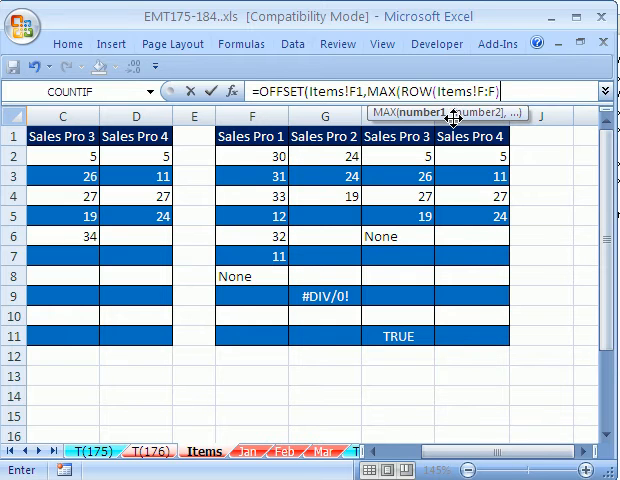
type("*")
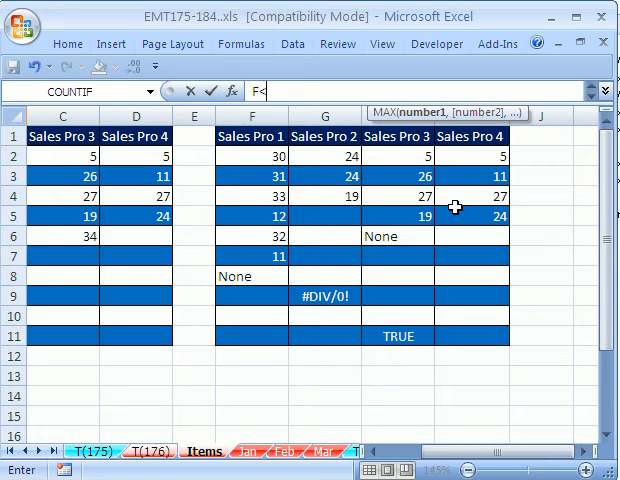
type(">")
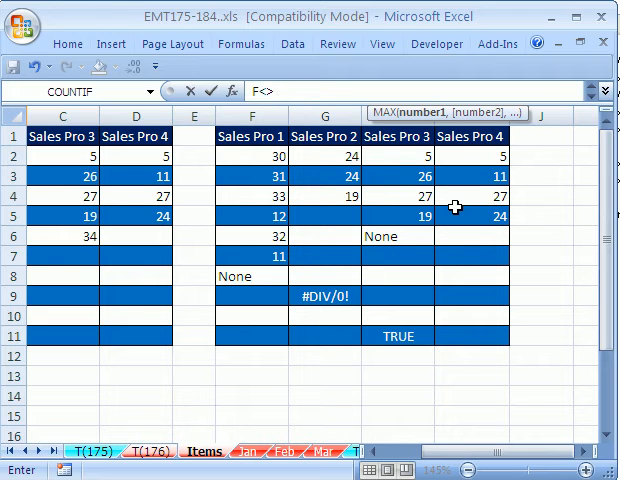
mouse_move(488, 396)
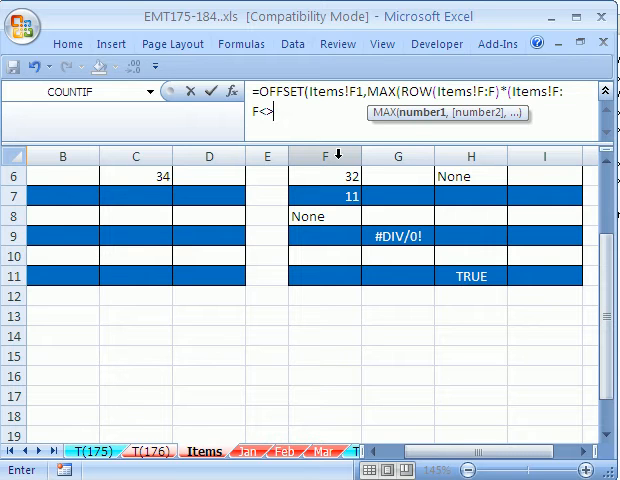
type("\"\")")
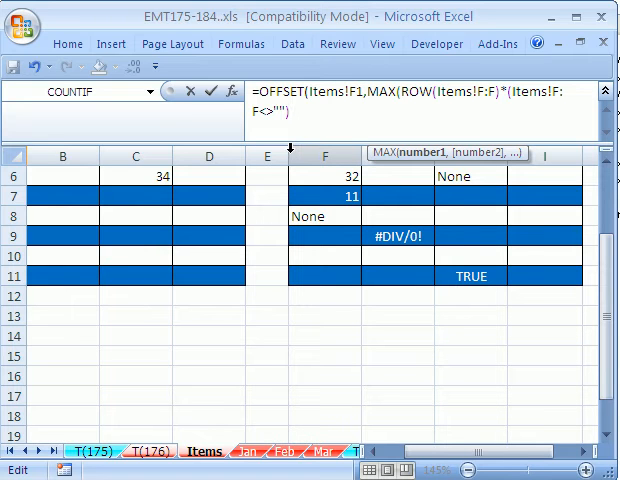
type("-1,")
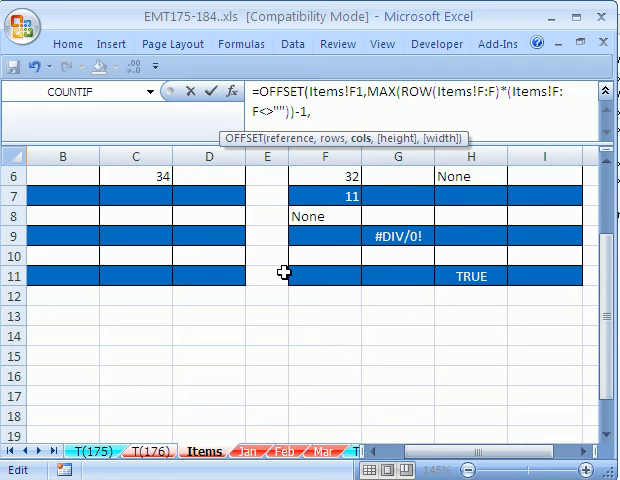
type("0)}")
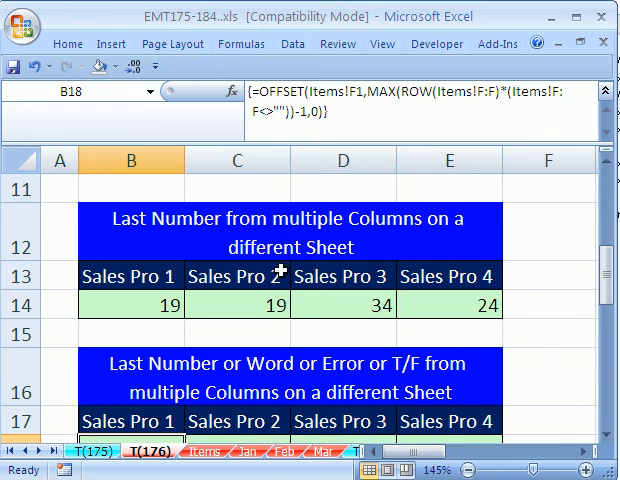
scroll("down", 3)
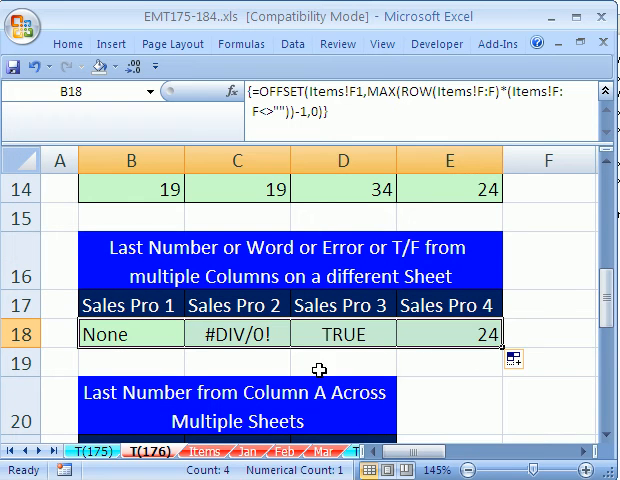
double_click(120, 332)
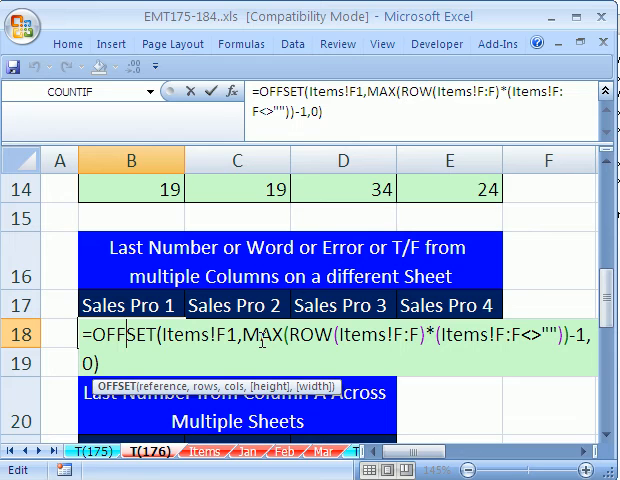
mouse_move(484, 316)
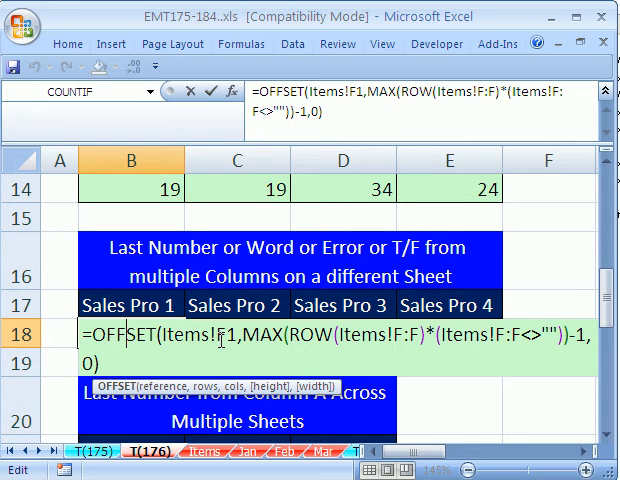
key("ctrl+shift+enter")
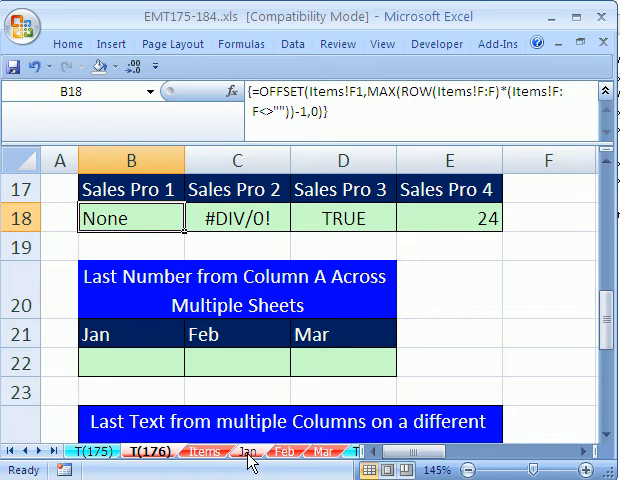
left_click(248, 452)
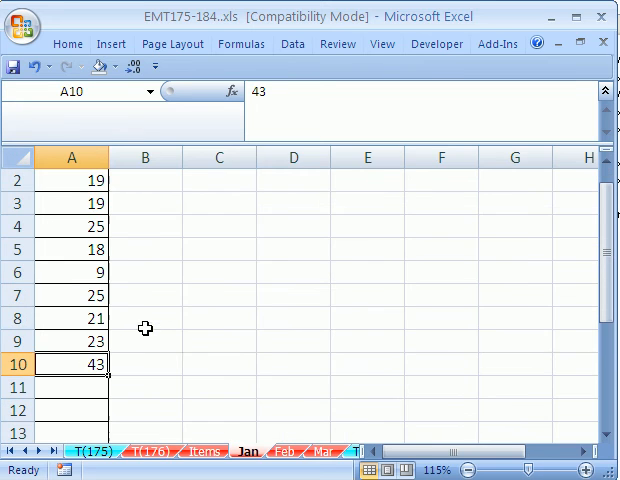
left_click(580, 470)
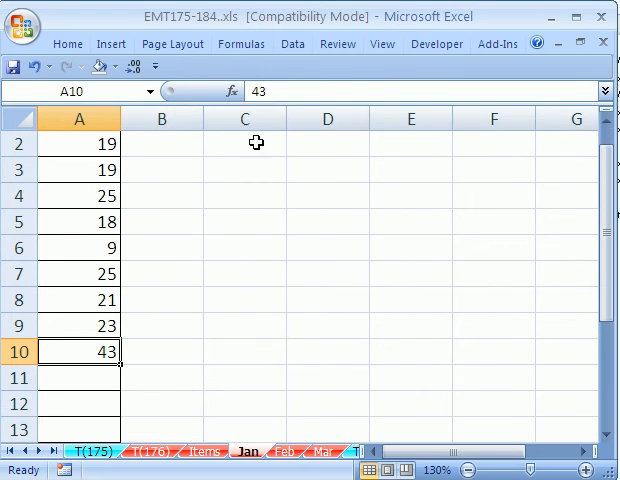
left_click(280, 452)
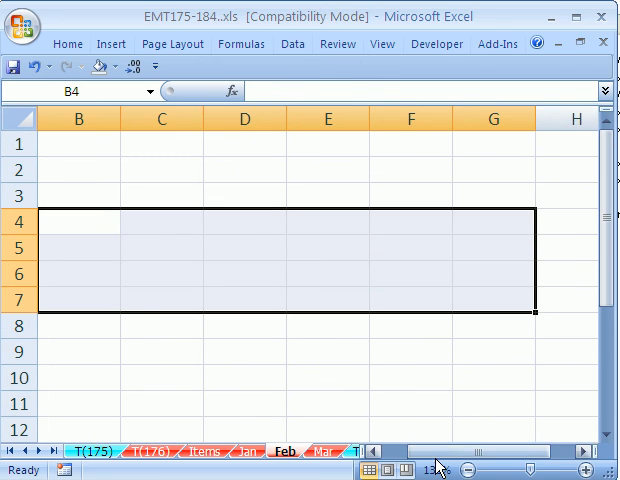
left_click(322, 452)
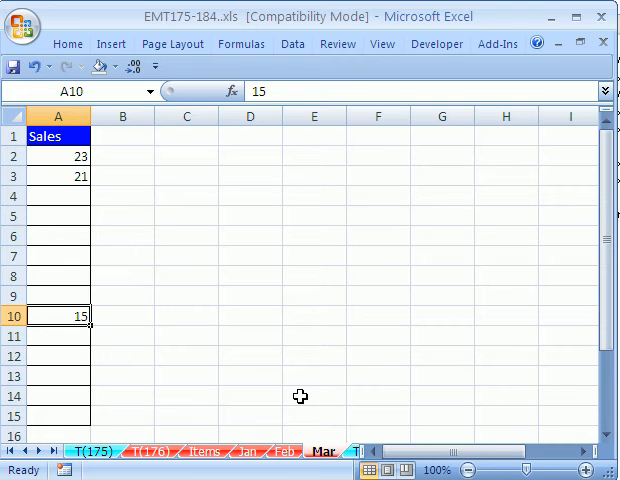
left_click(56, 136)
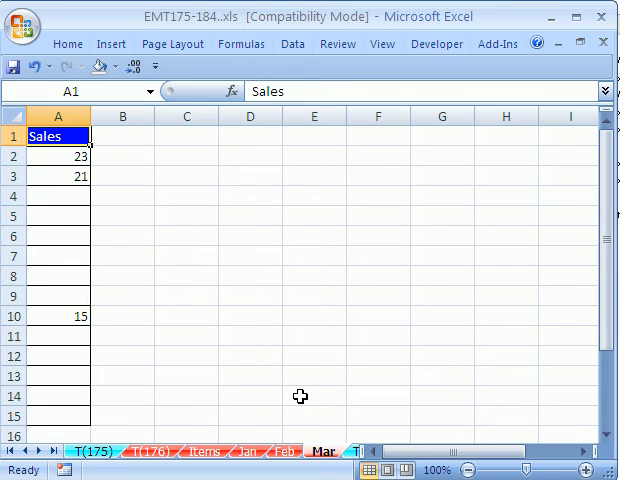
left_click(574, 472)
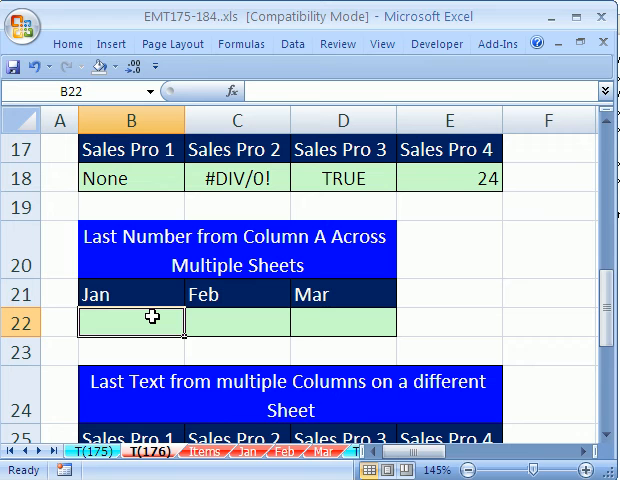
Begin =LOOKUP(9.99999999999999E+307,INDIRECT( in B22.
type("=lo")
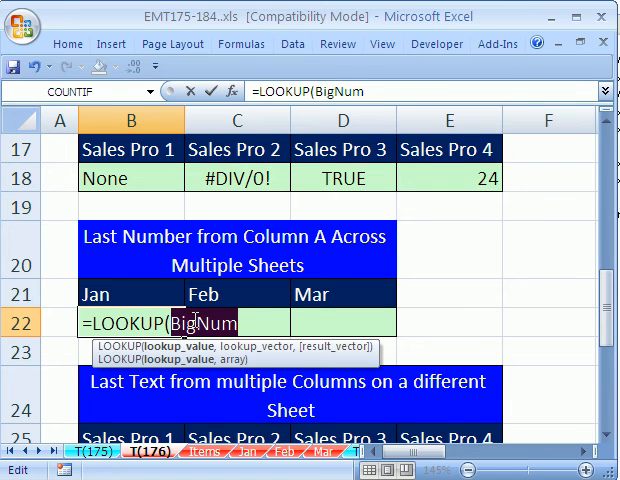
type("9.99999999999999E+307")
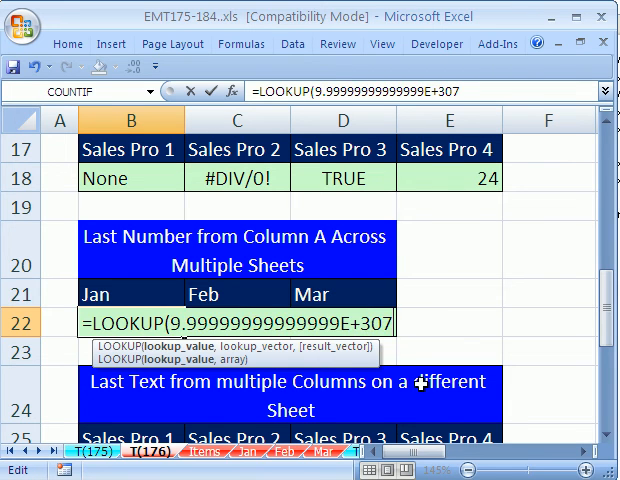
type(",")
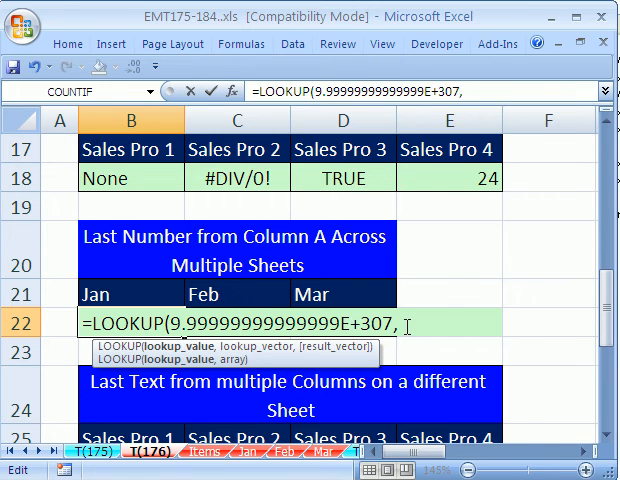
mouse_move(234, 368)
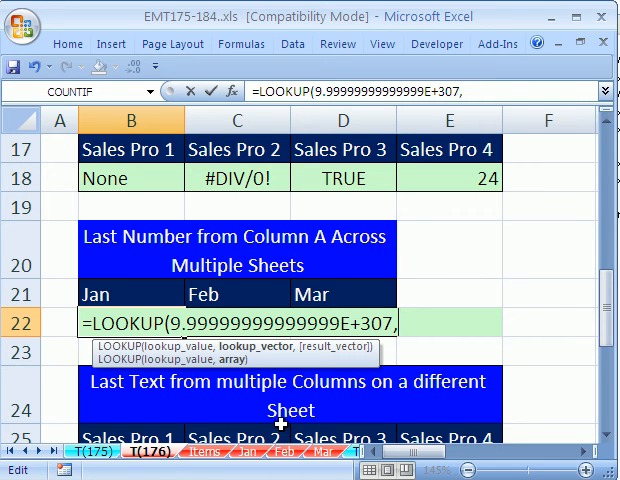
mouse_move(150, 300)
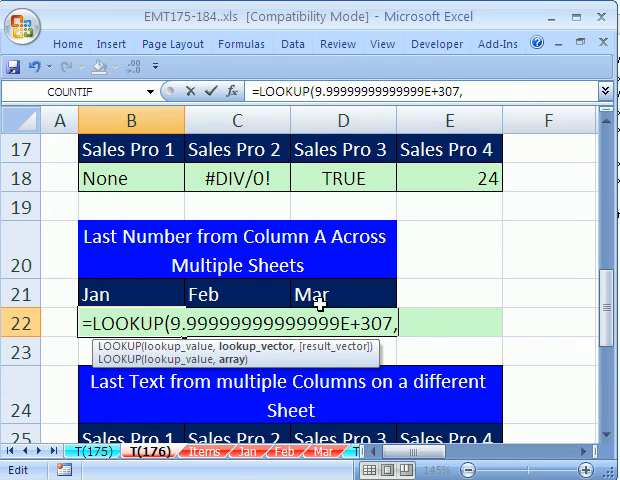
mouse_move(232, 290)
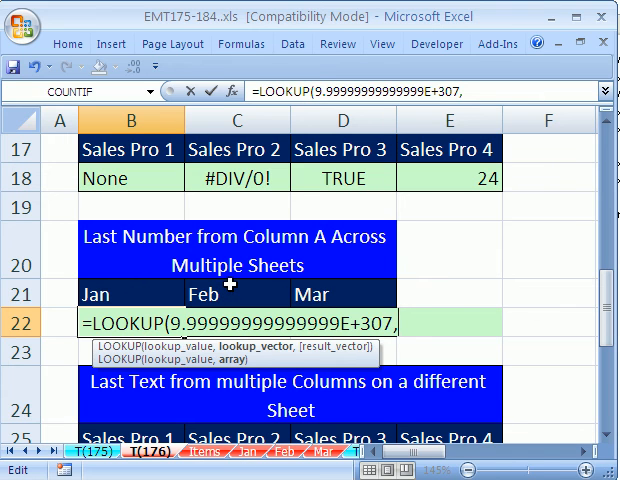
type("i")
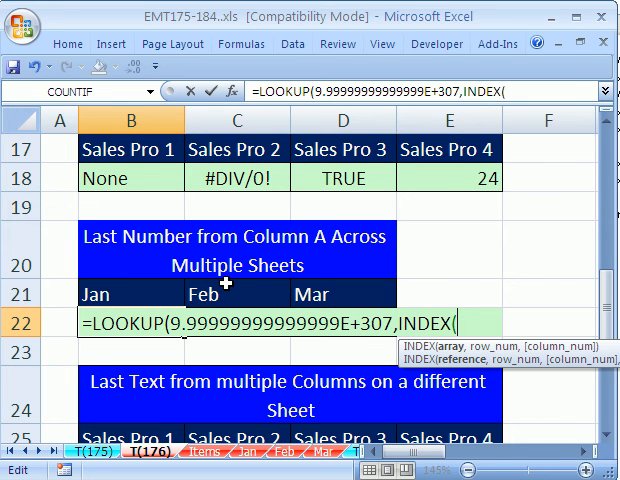
type("INDIRECT(")
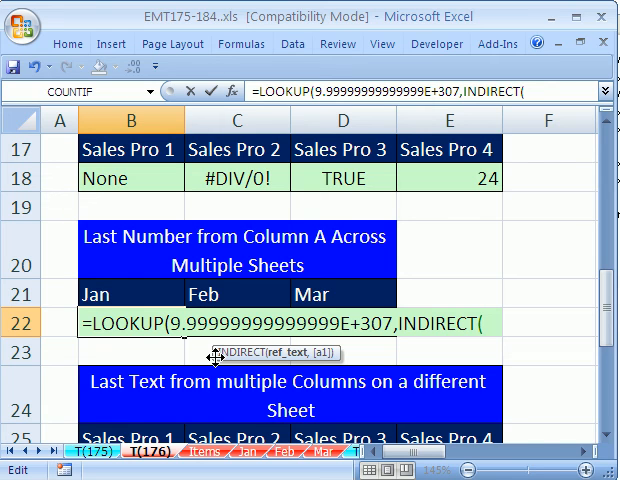
Build the sheet reference B21&"!A:A" inside INDIRECT from the Jan heading.
left_click(128, 292)
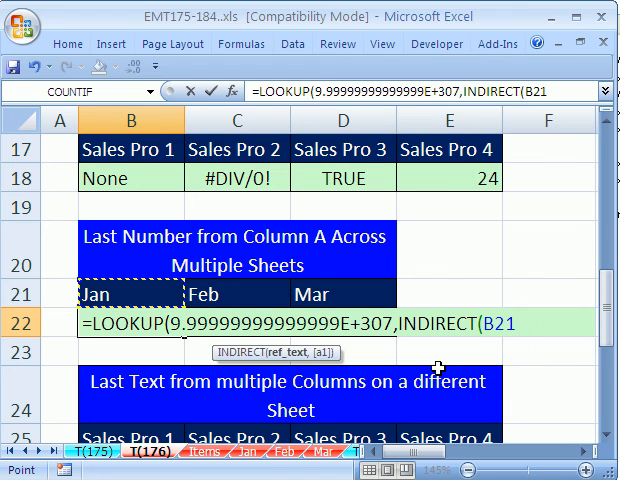
type("&\"")
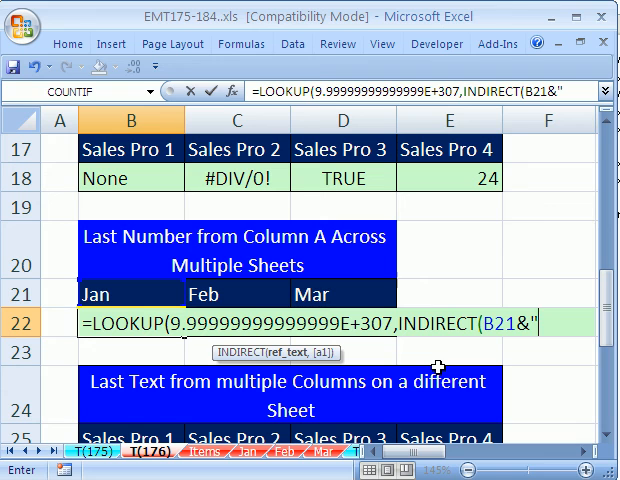
type("!")
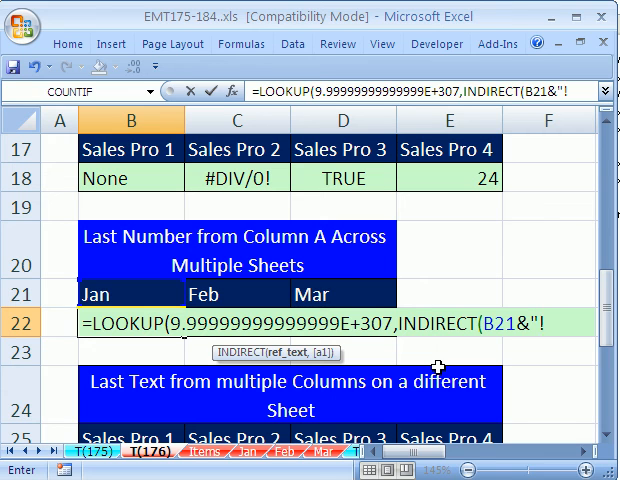
type("A:A")
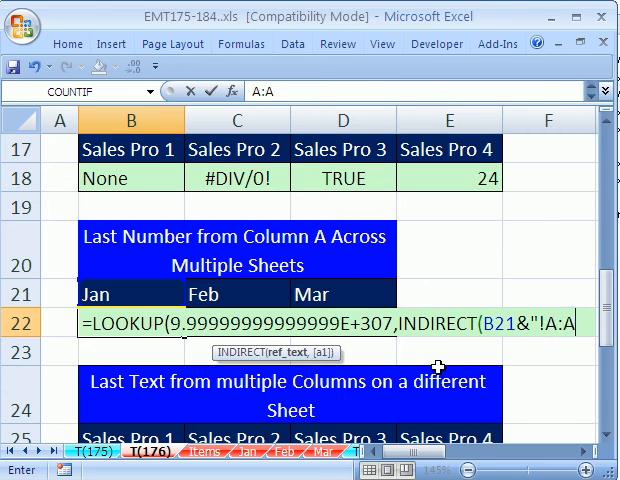
type("\")")
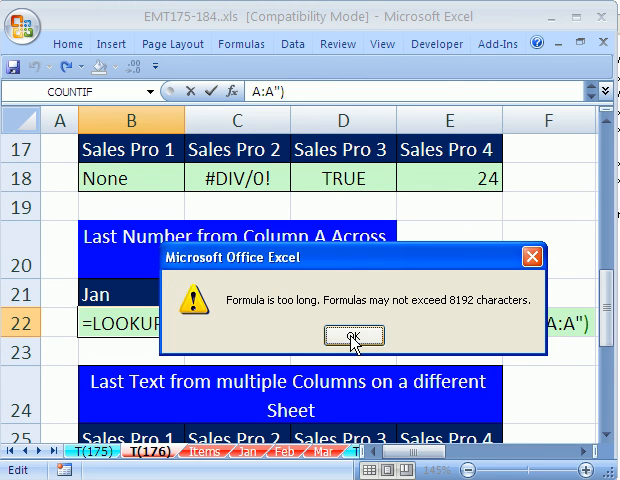
Dismiss the 'Formula is too long' warning to resume editing B22.
left_click(352, 336)
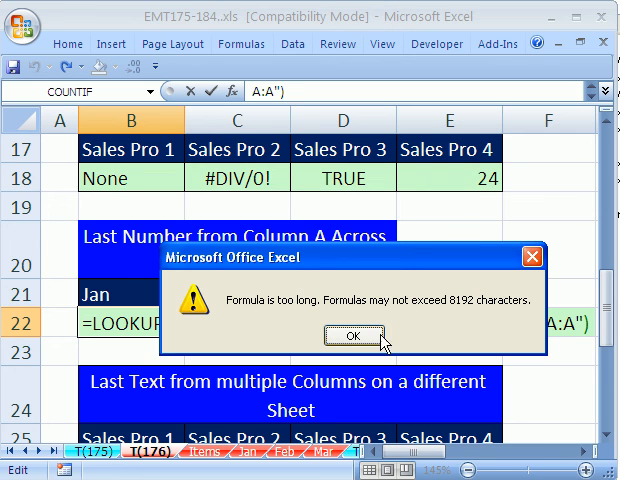
left_click(352, 336)
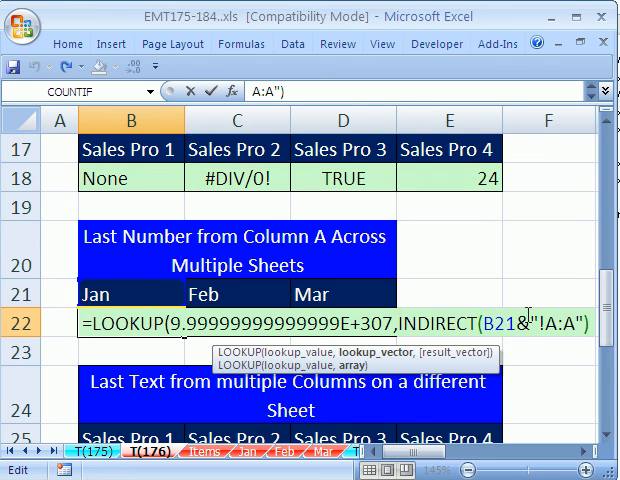
Close the formula and fill B22:D22 with 43, 12, 15, then check the Feb and Mar sheets.
type(")")
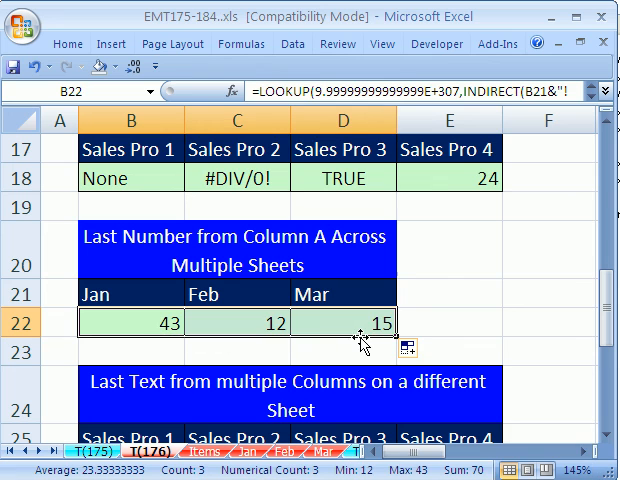
mouse_move(276, 348)
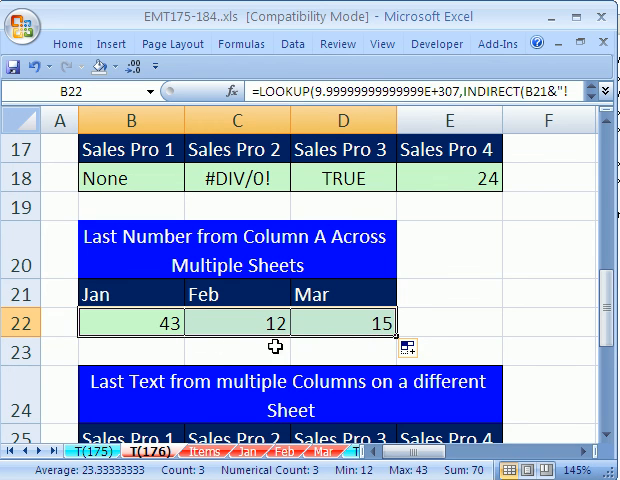
mouse_move(136, 250)
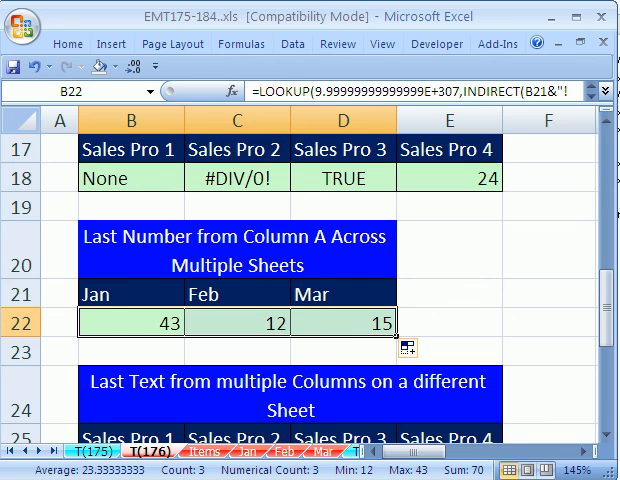
left_click(290, 456)
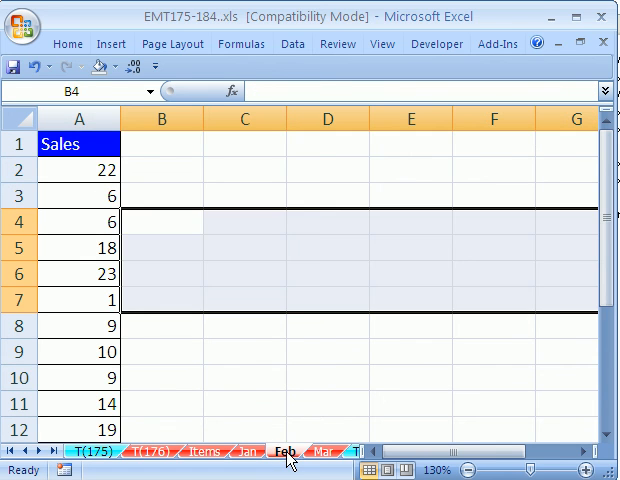
left_click(318, 452)
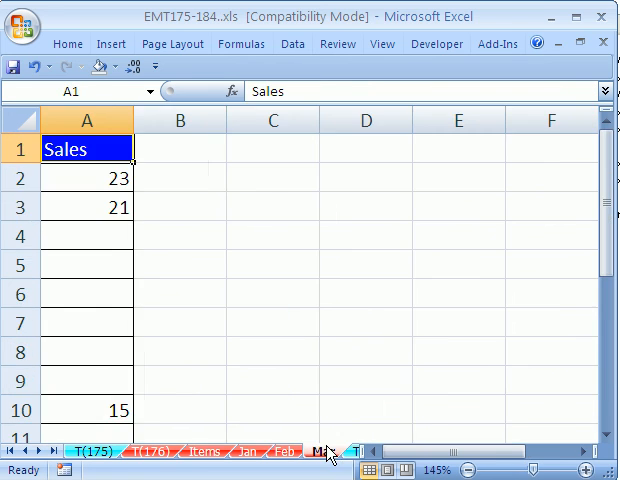